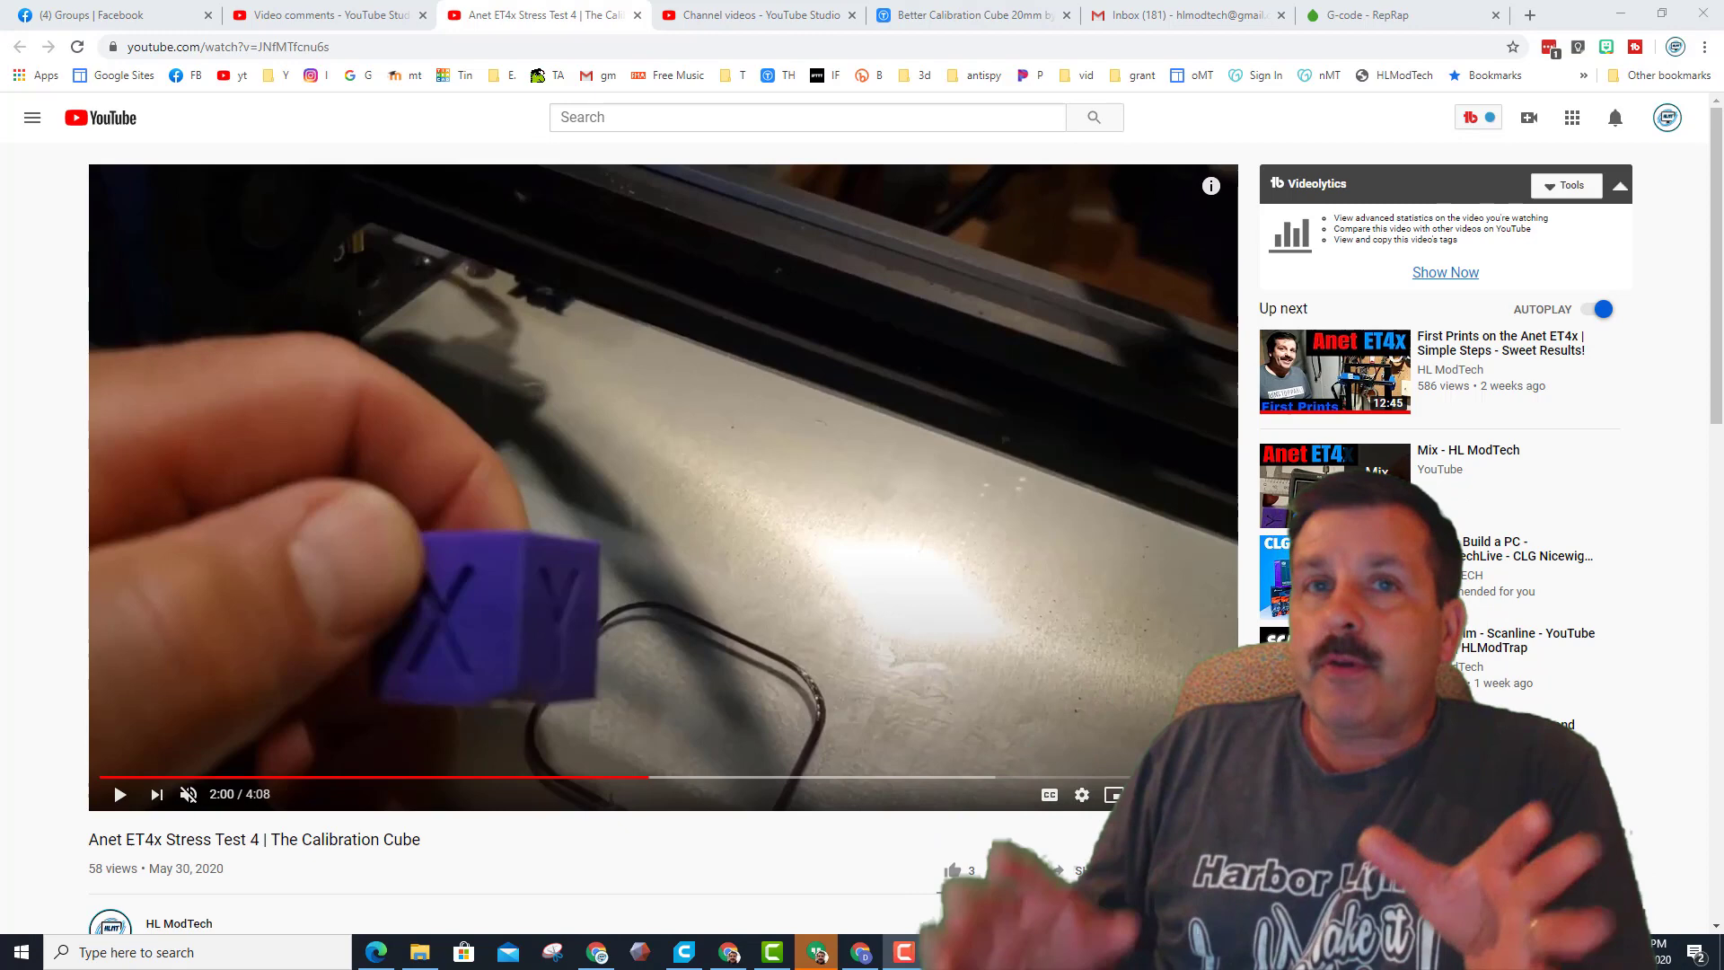
Step: Leave the paused calibration-cube video and bring up Cura with the cube on the build plate
left_click(1004, 869)
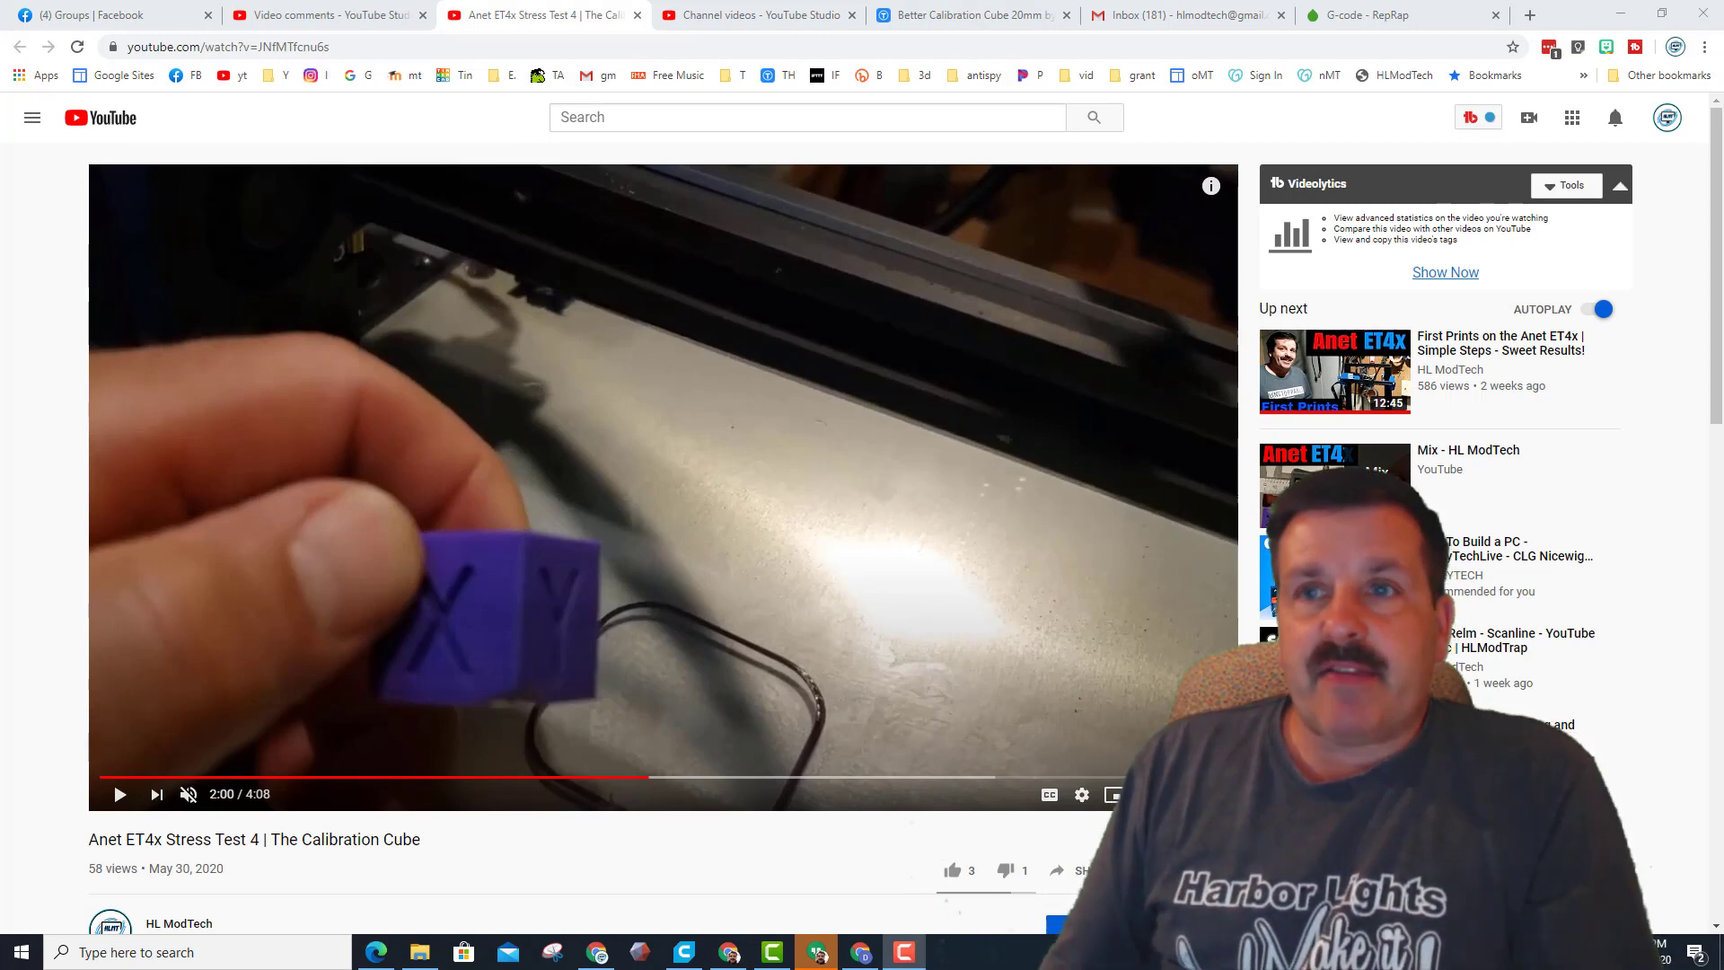
left_click(1369, 16)
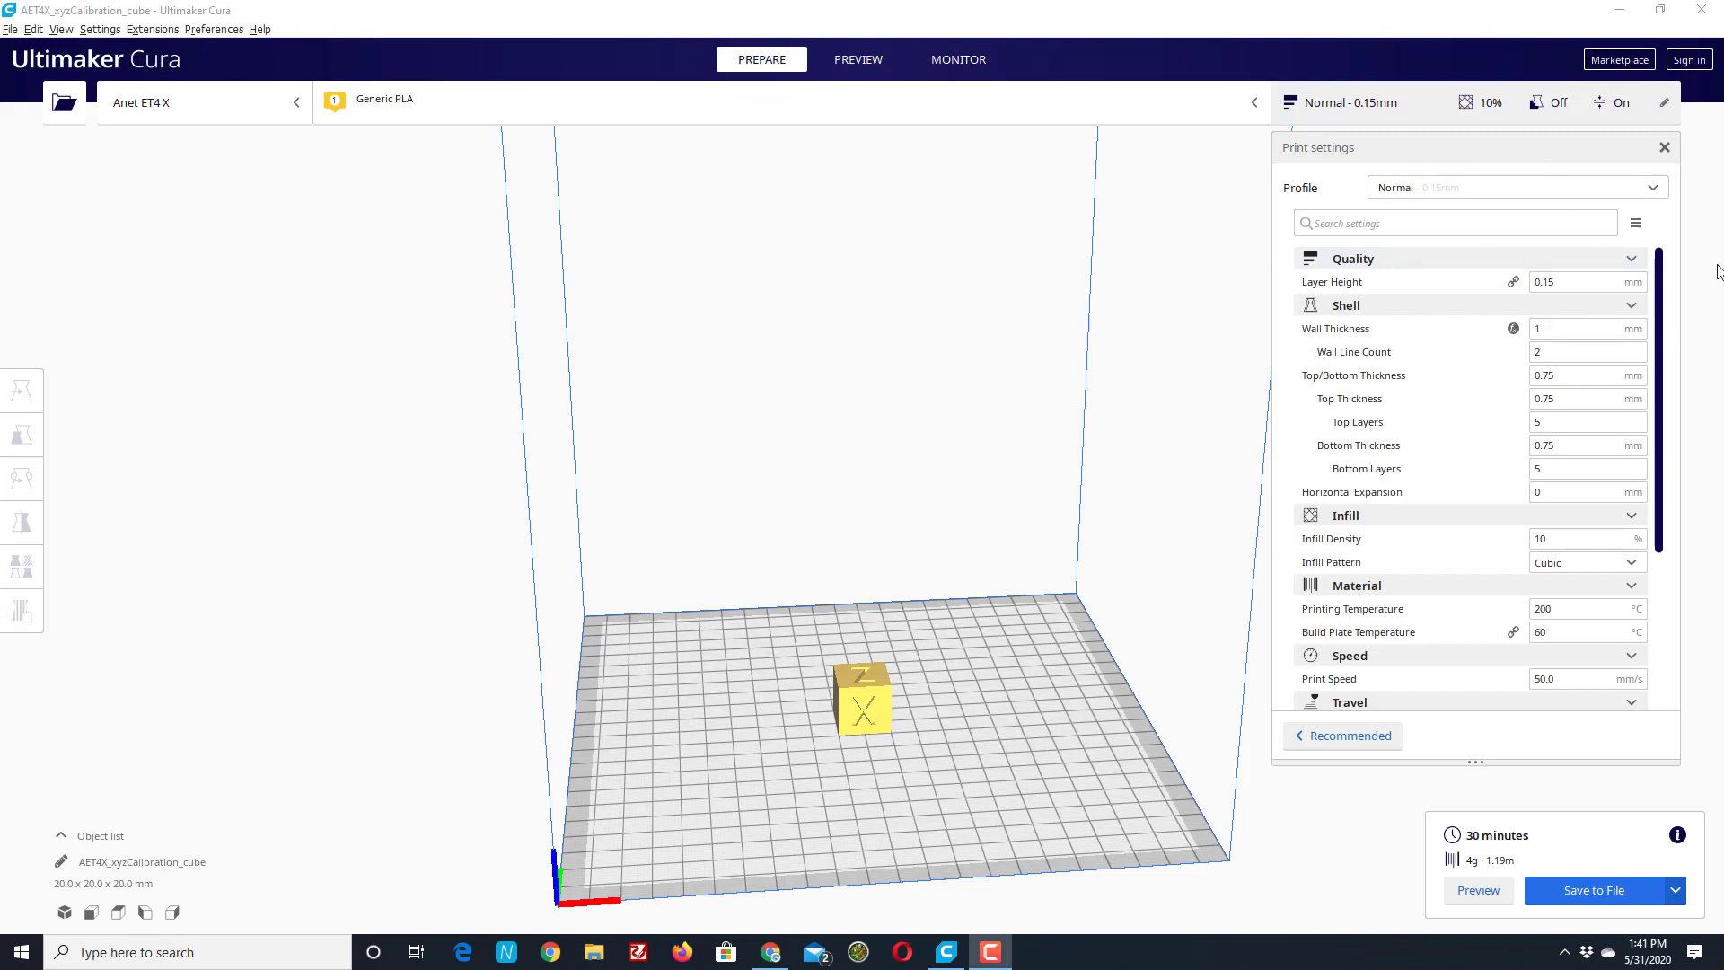
Step: Set wall thickness 0.8 mm, infill density 15% and Lines infill pattern
left_click(1584, 329)
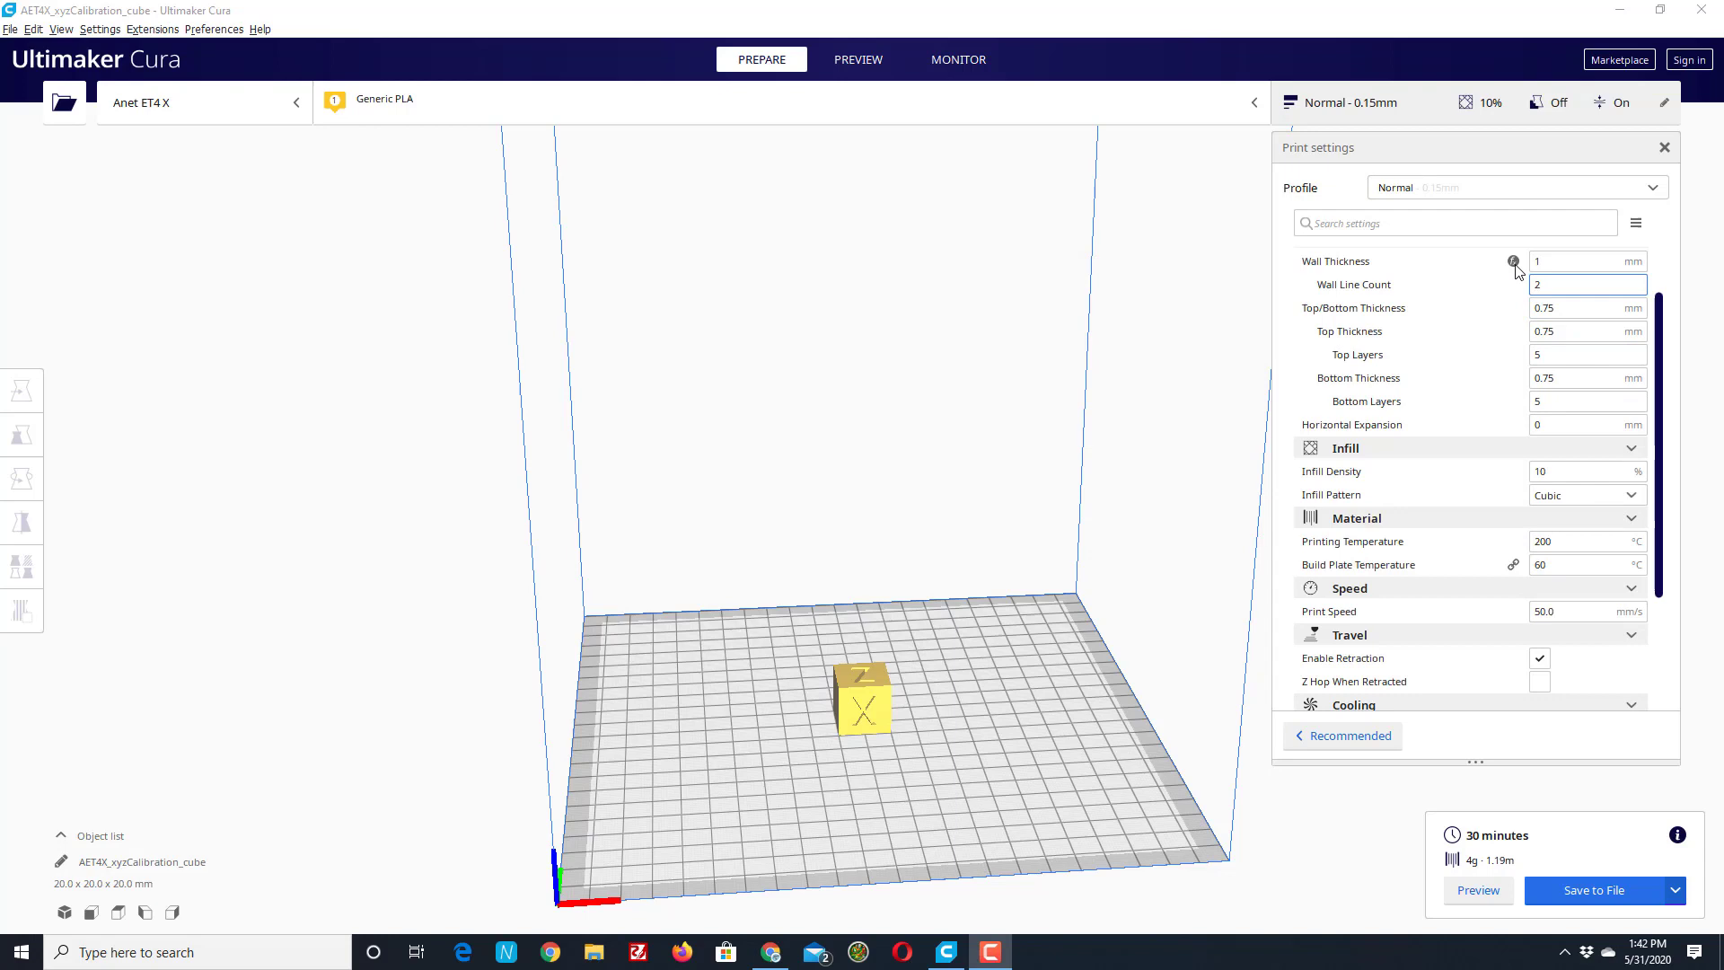
type("0.8")
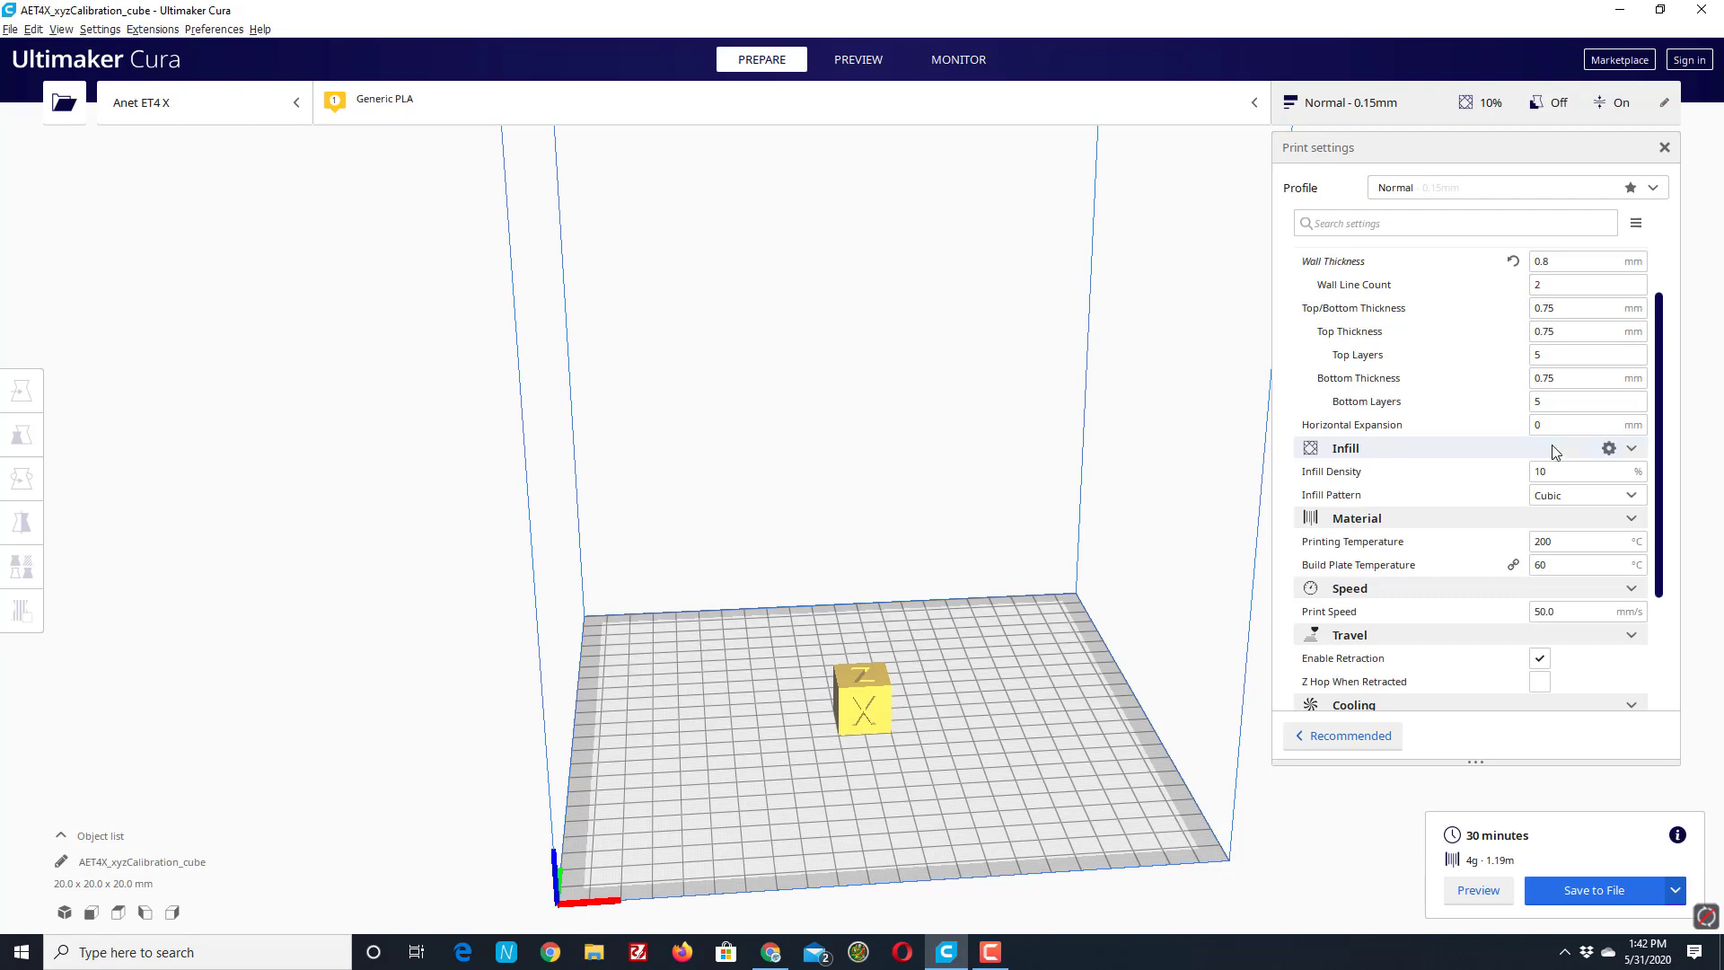
left_click(1584, 471)
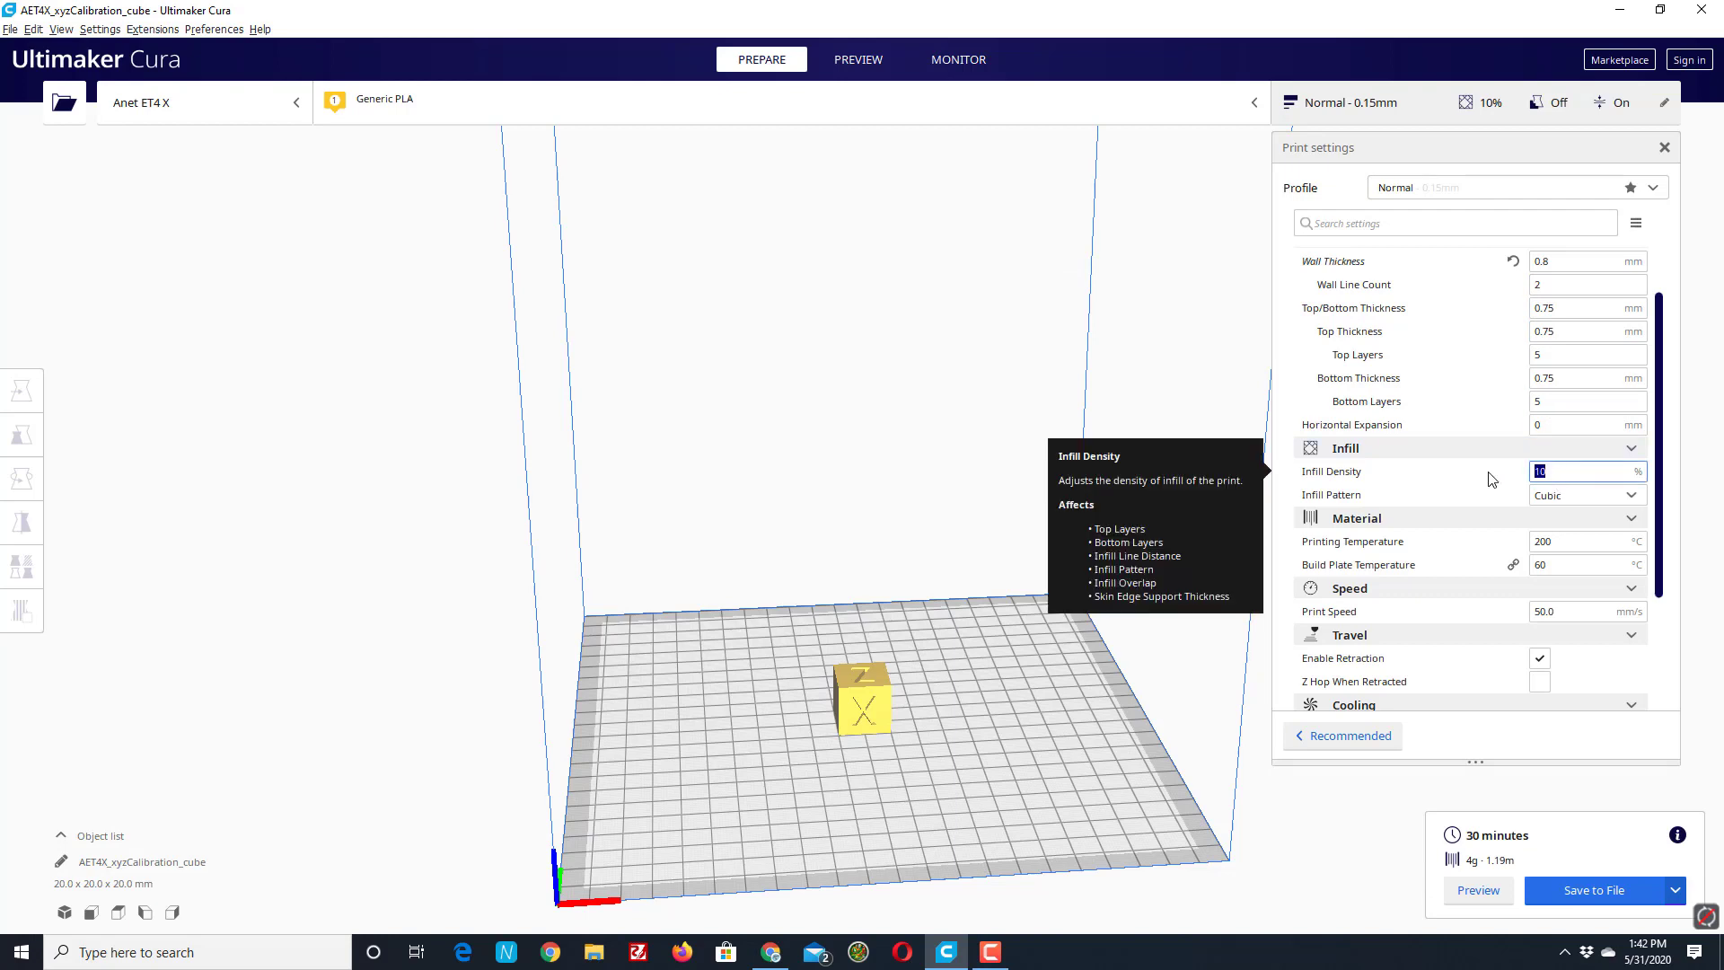
type("15")
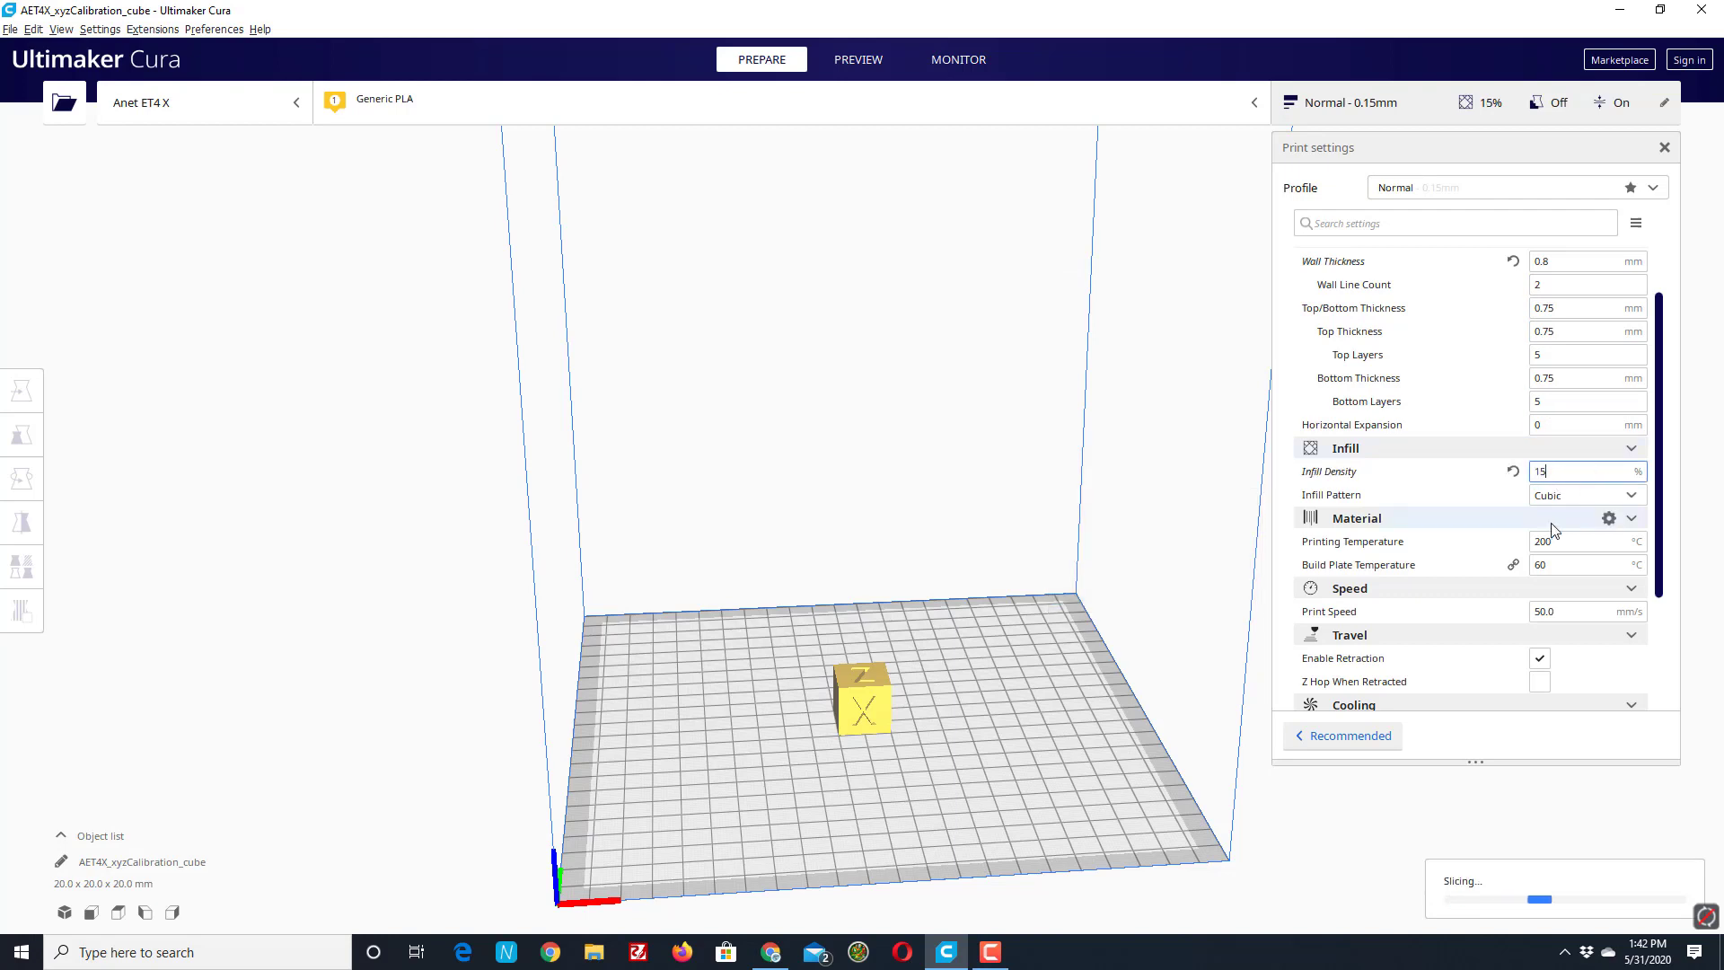
left_click(1586, 495)
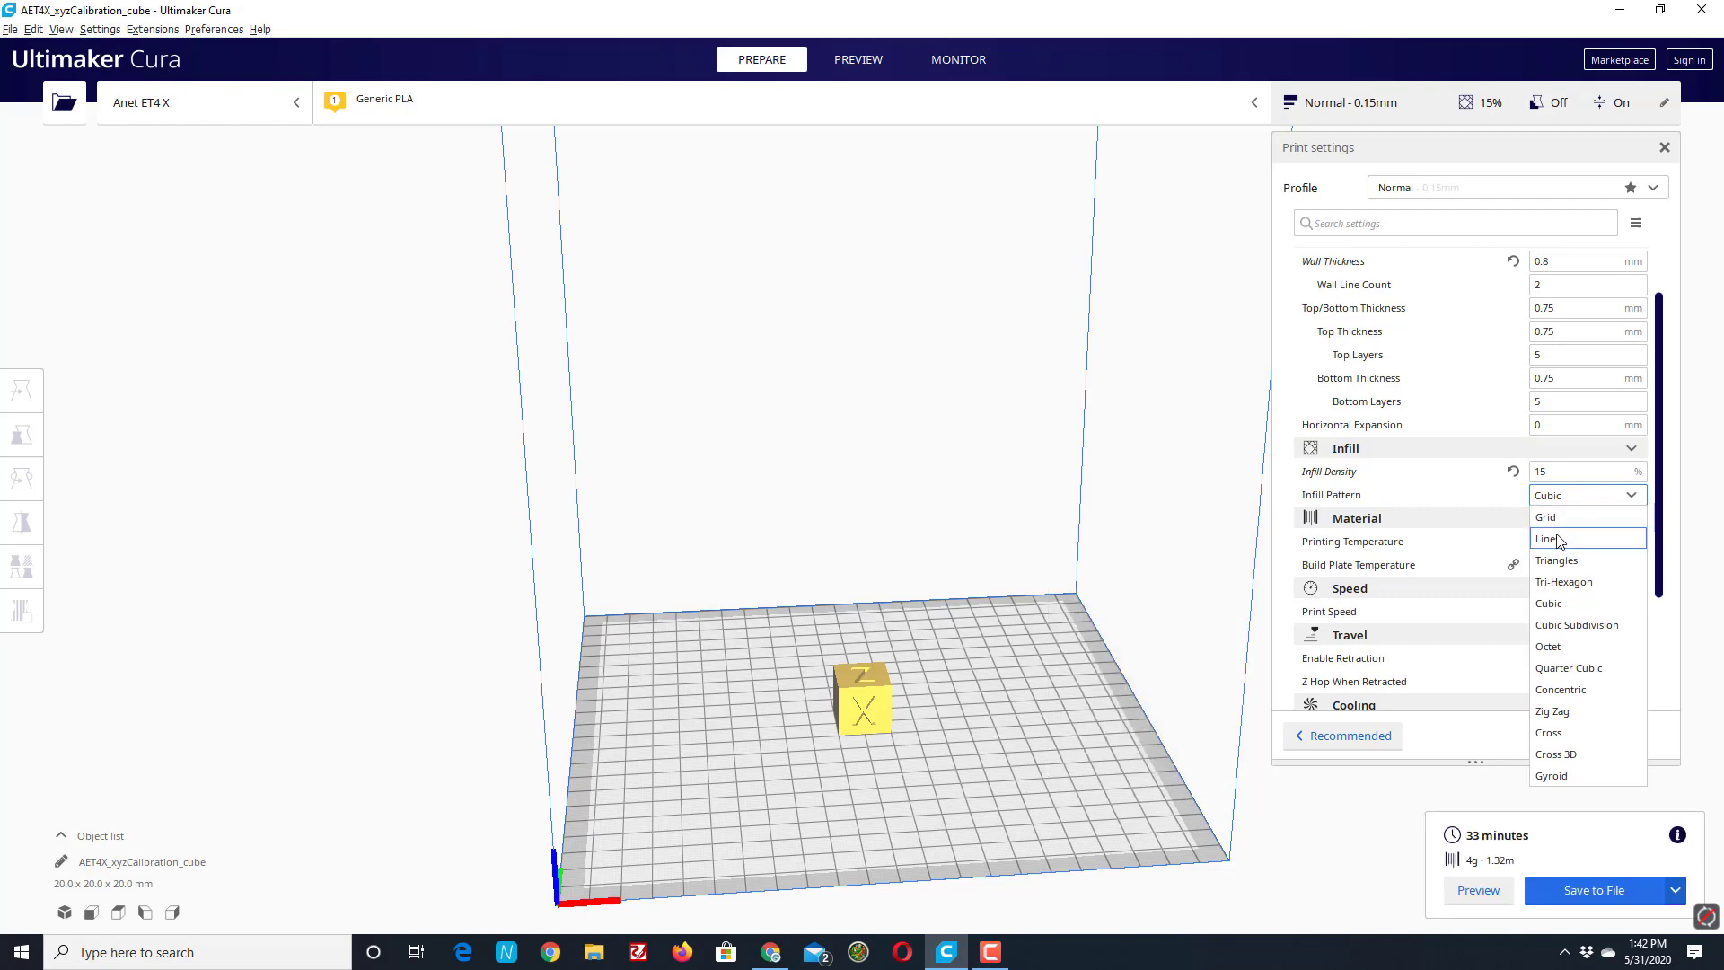
left_click(1544, 539)
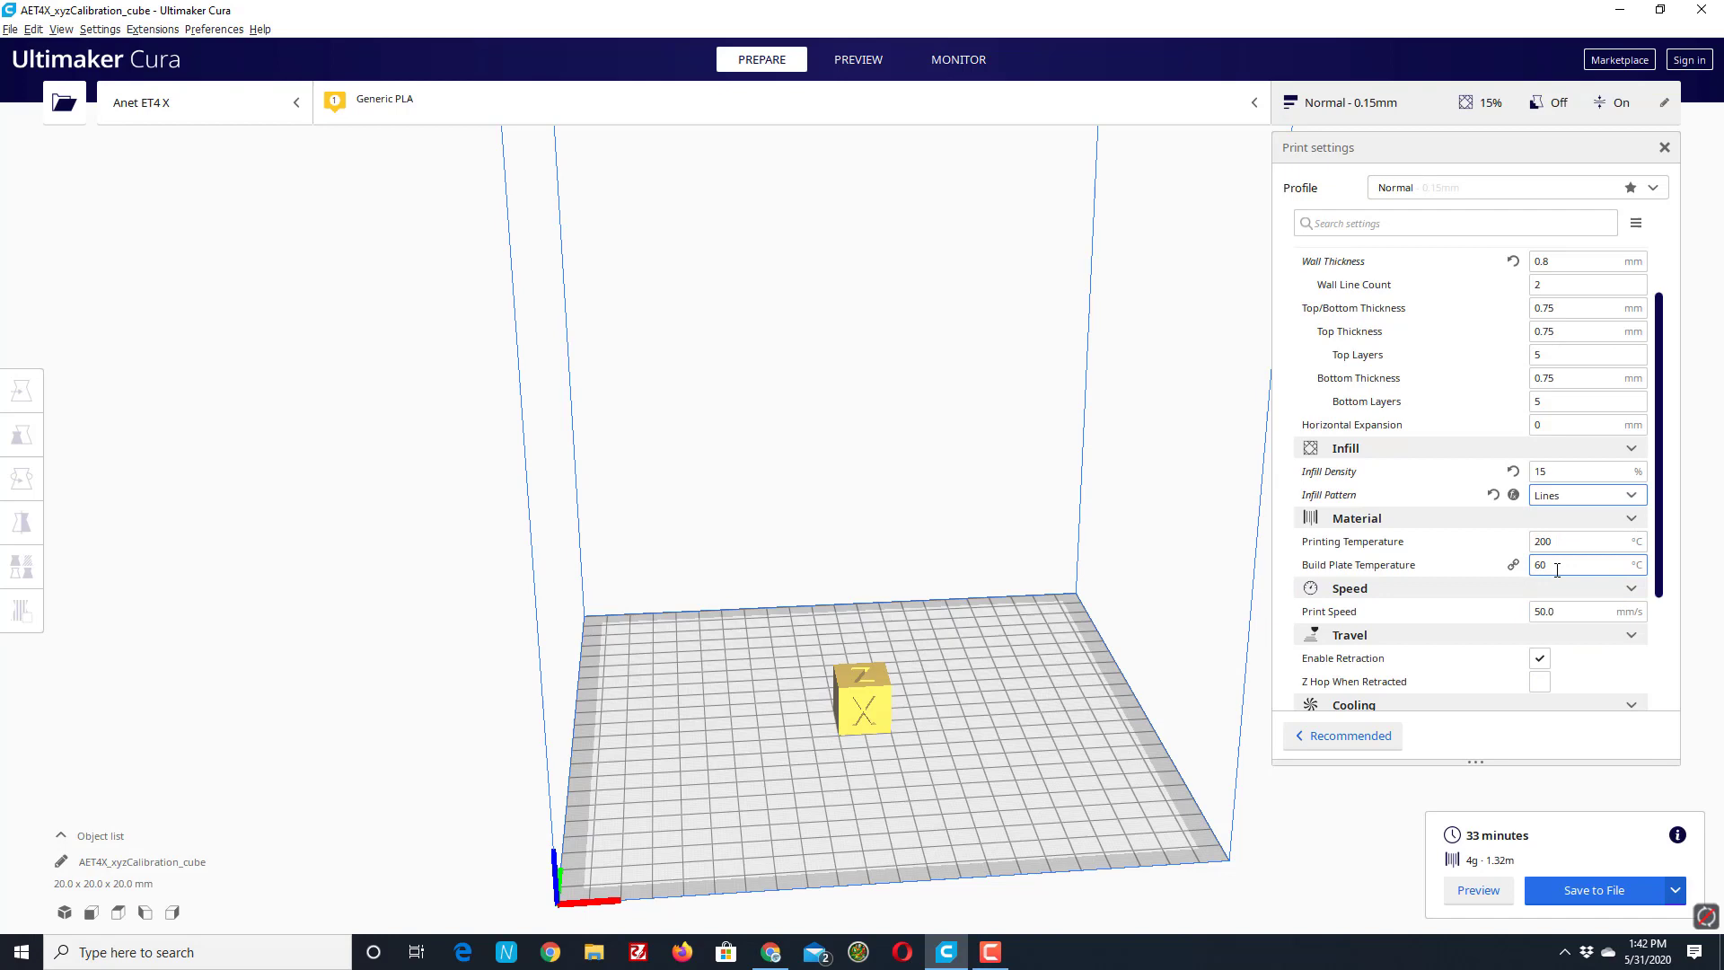
scroll("down", 3)
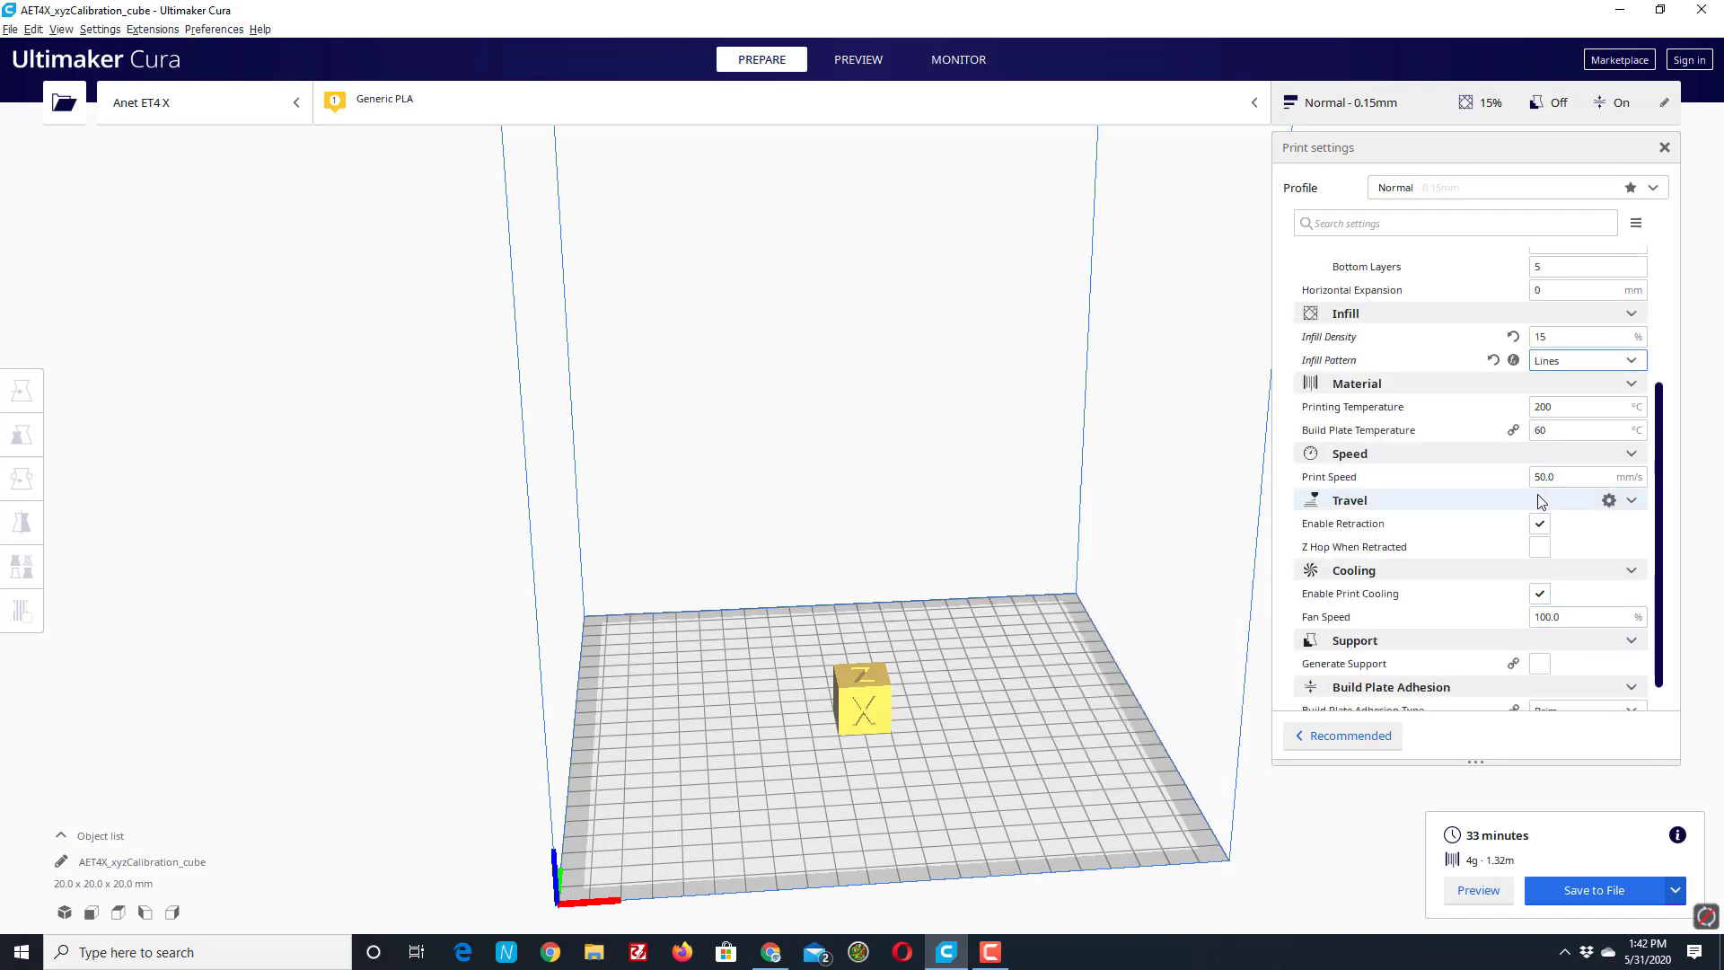
Step: Use a skirt of 4 lines at 10 mm distance for bed adhesion and reveal the USB print option
left_click(1586, 266)
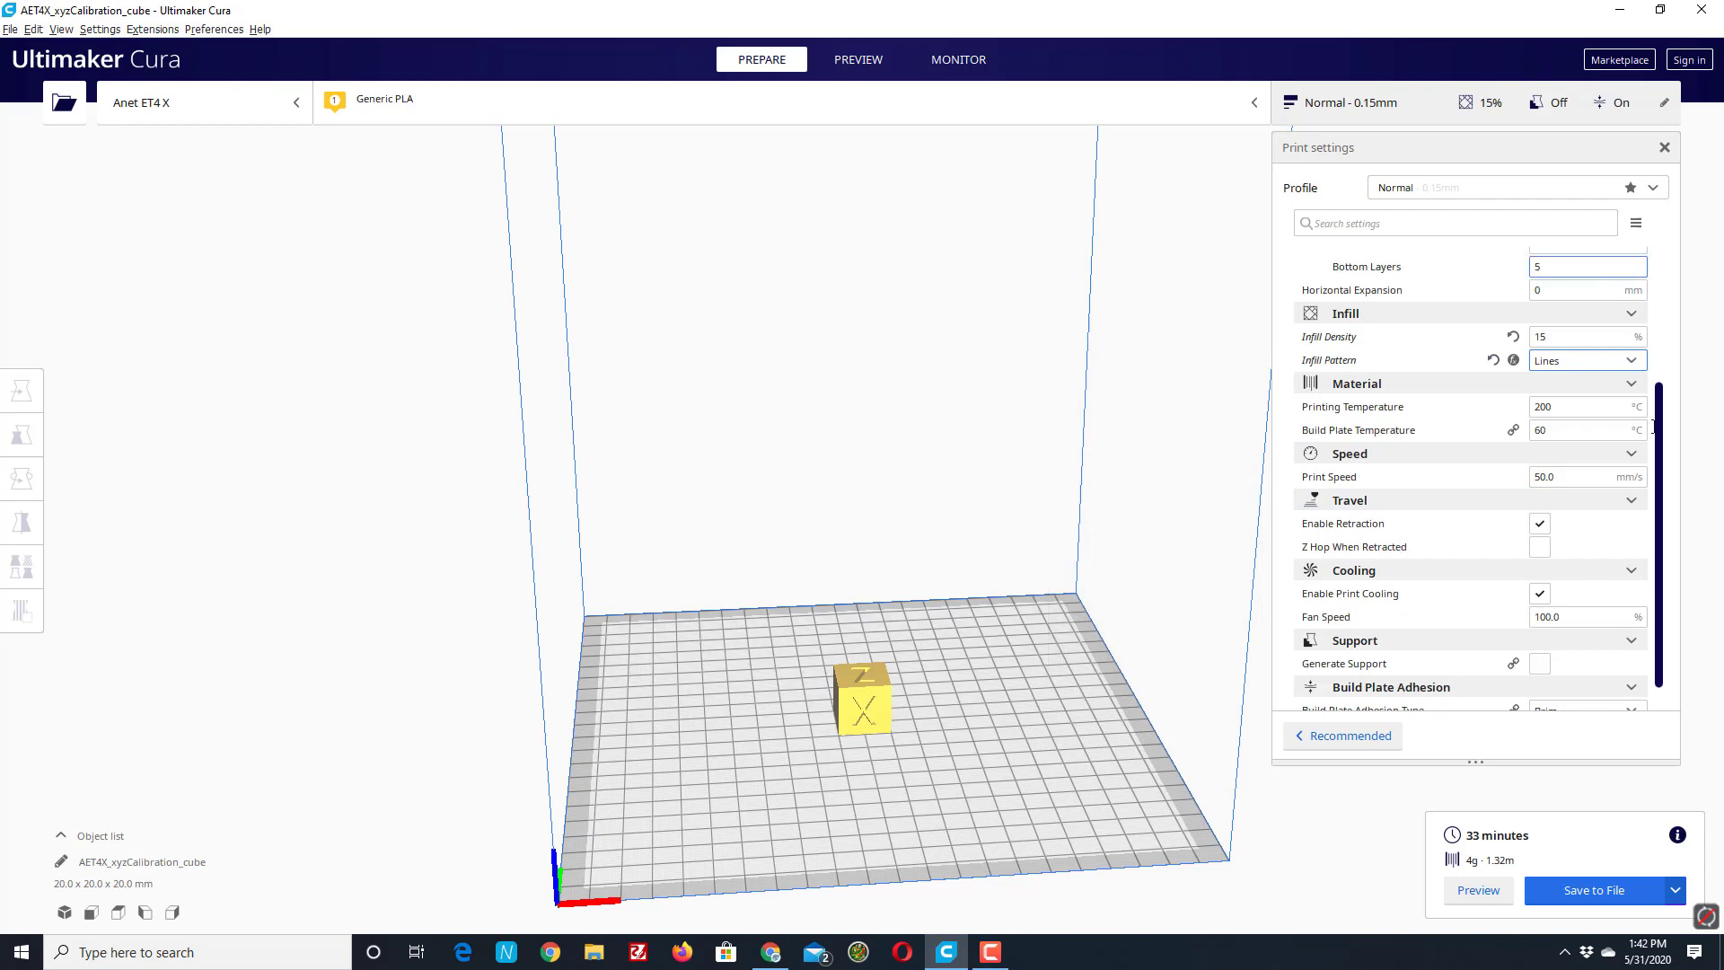
scroll("down", 3)
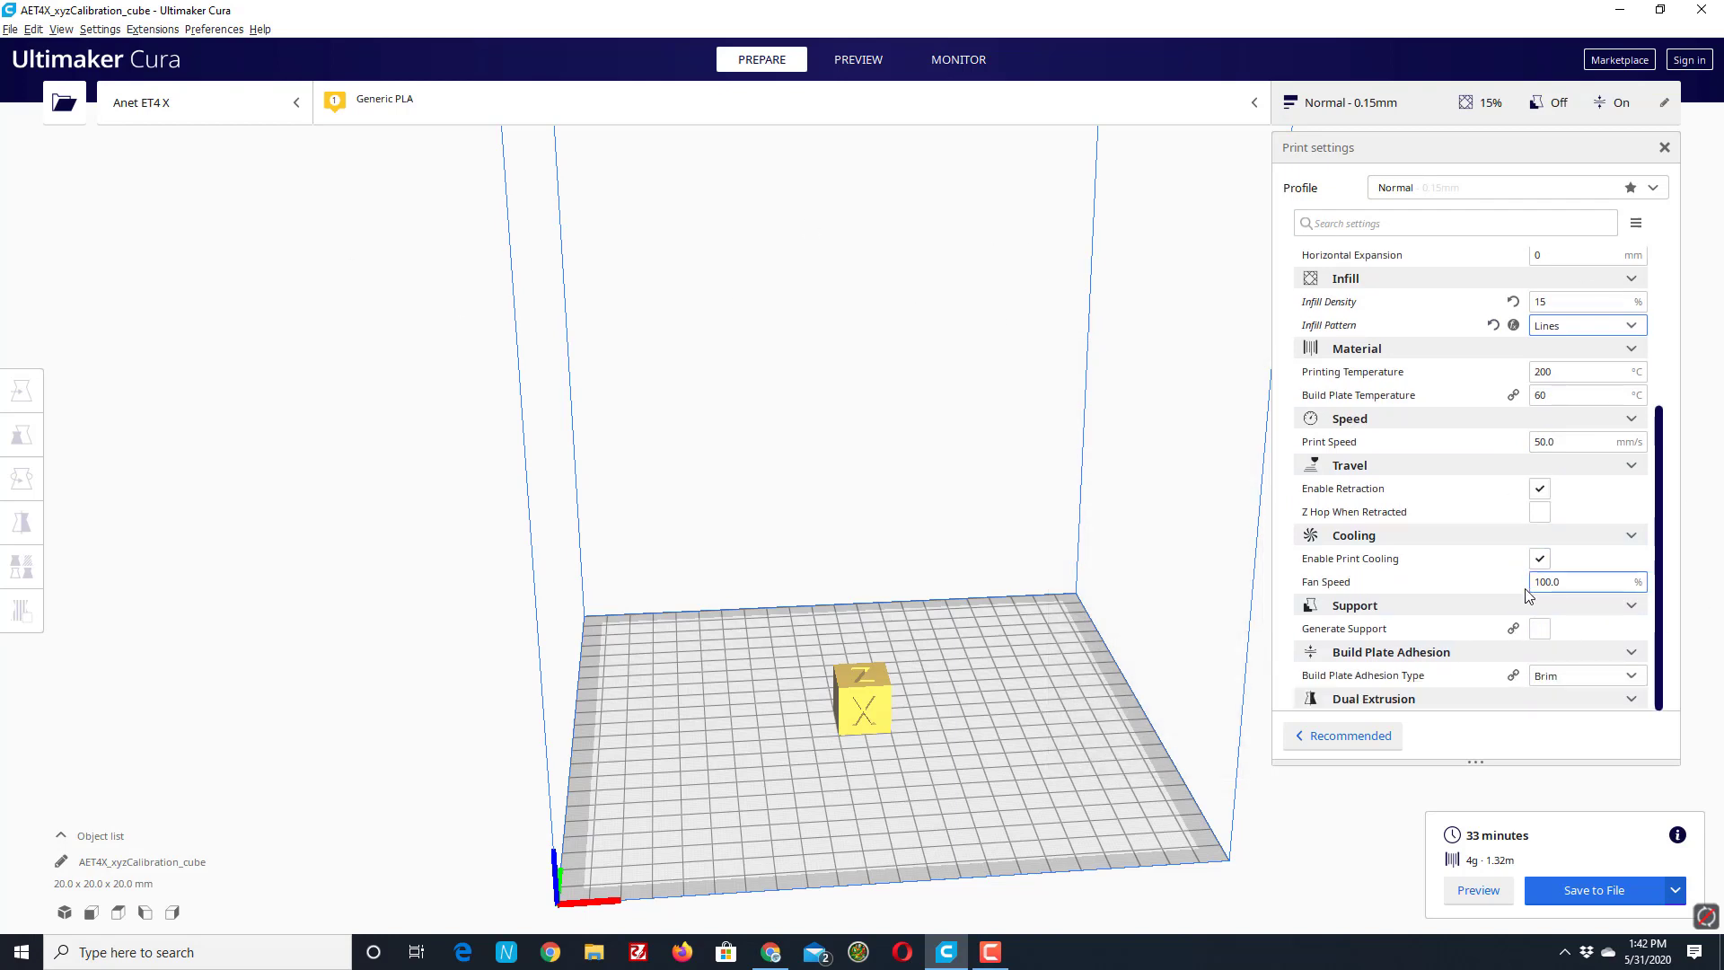
left_click(1584, 675)
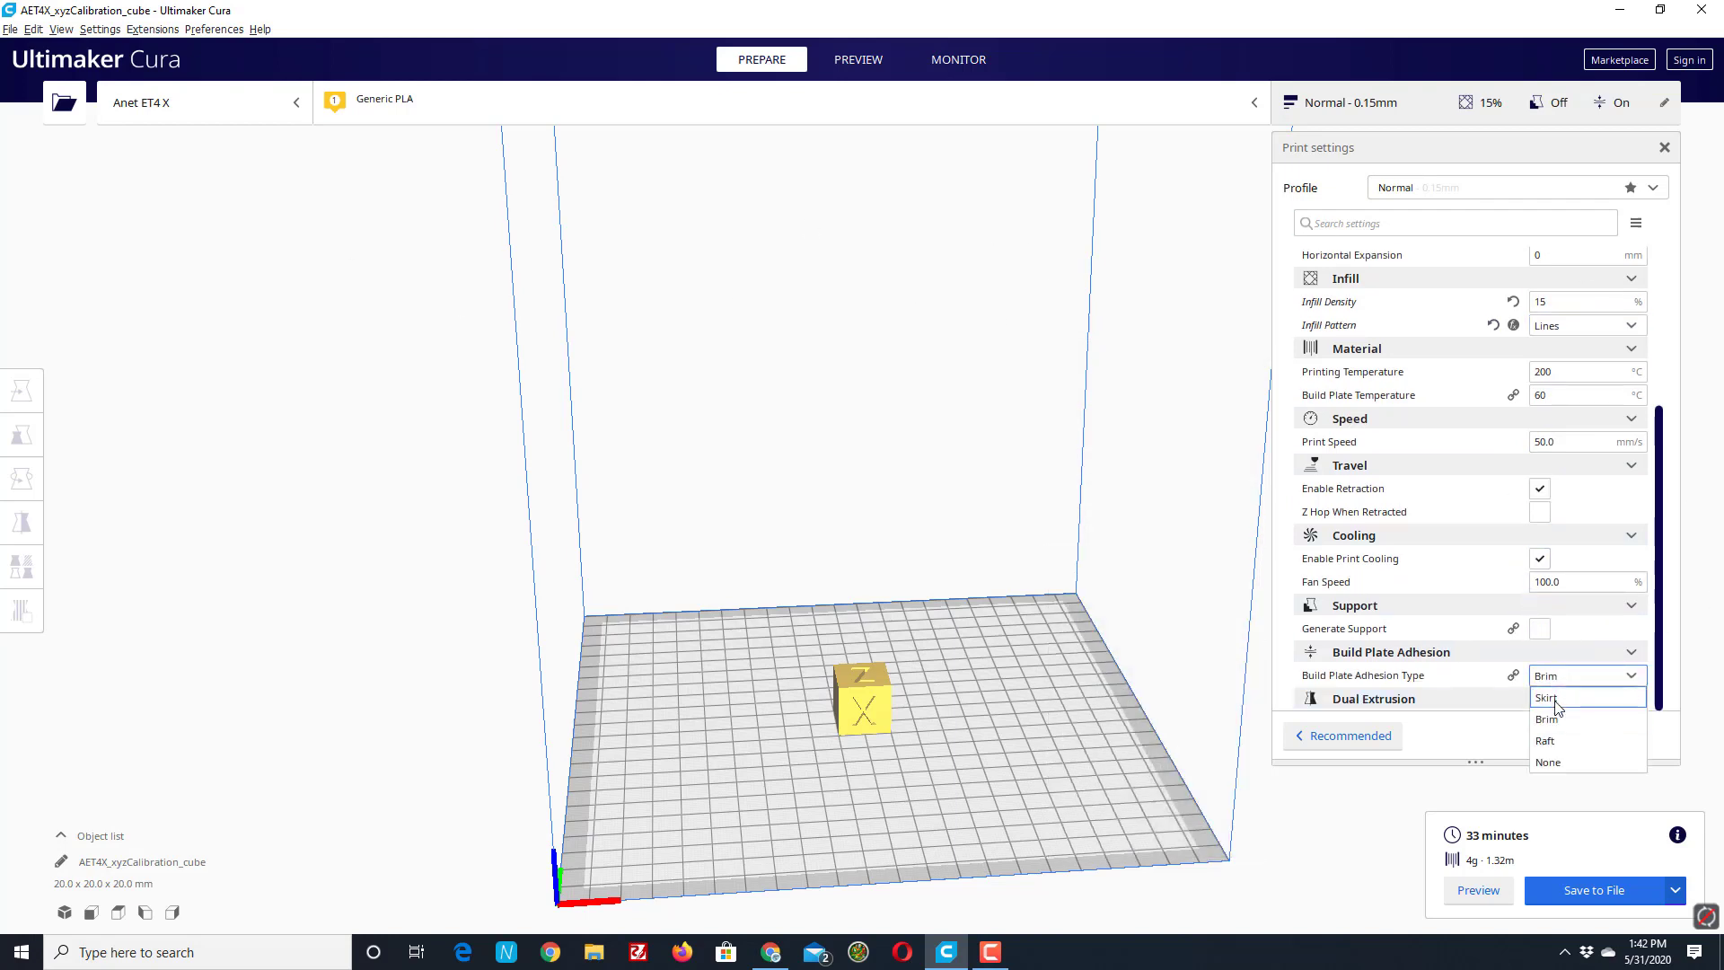
left_click(1550, 697)
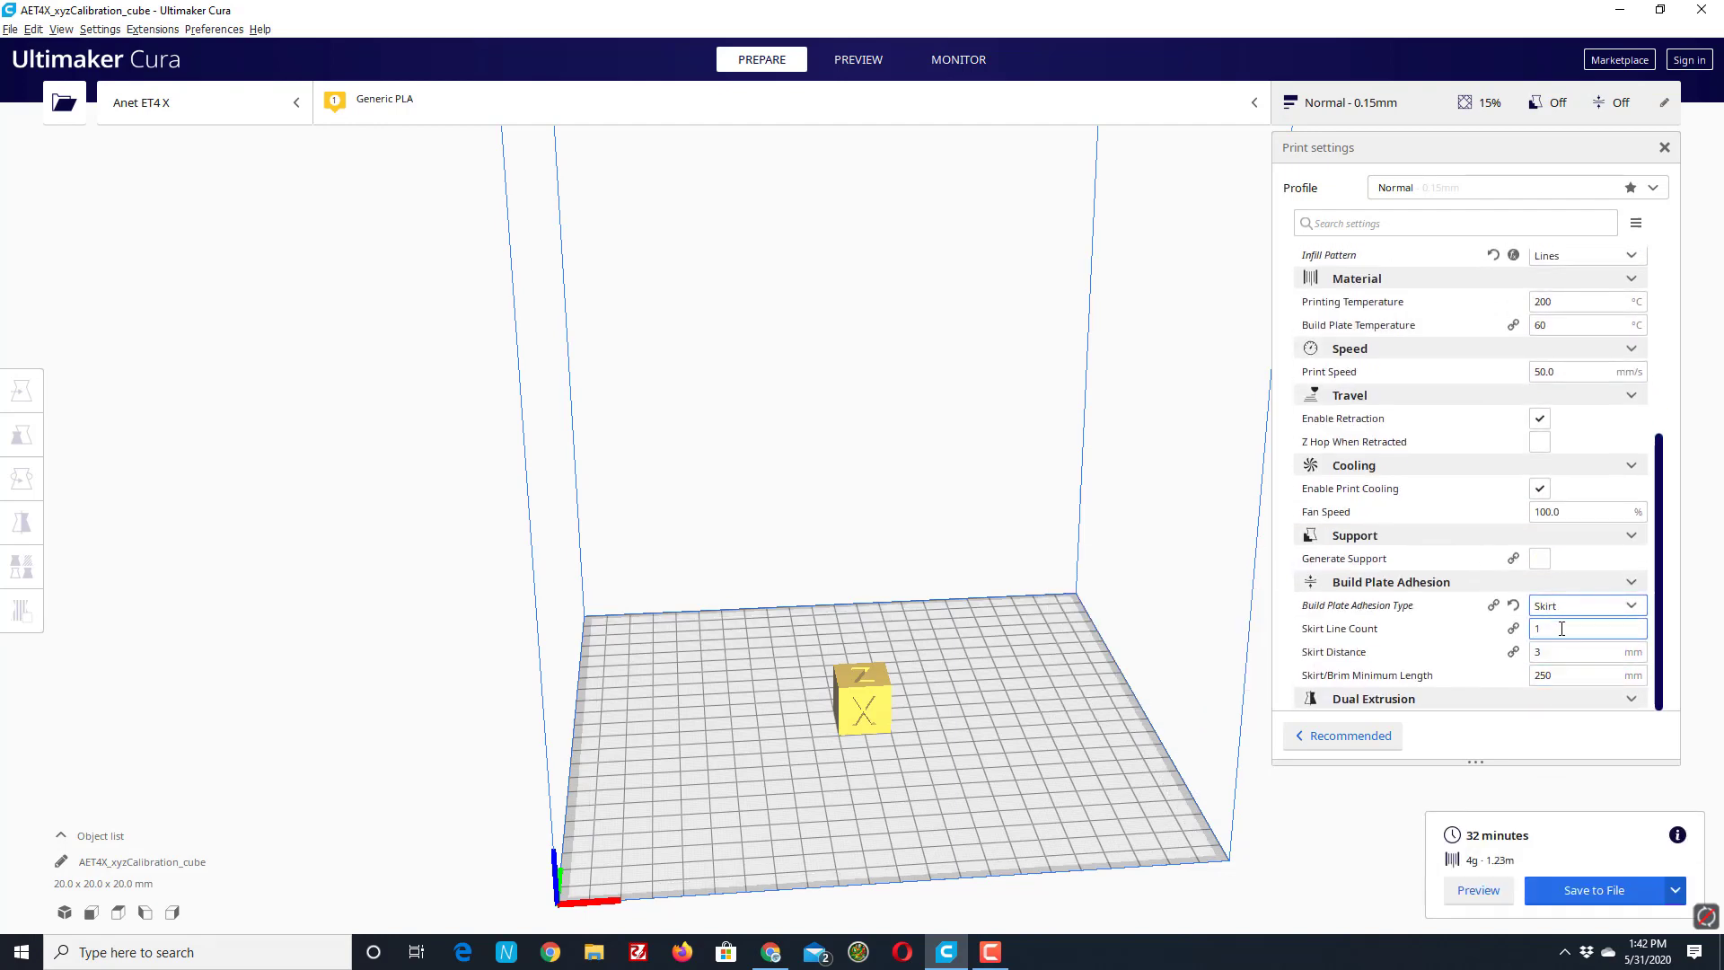
type("4")
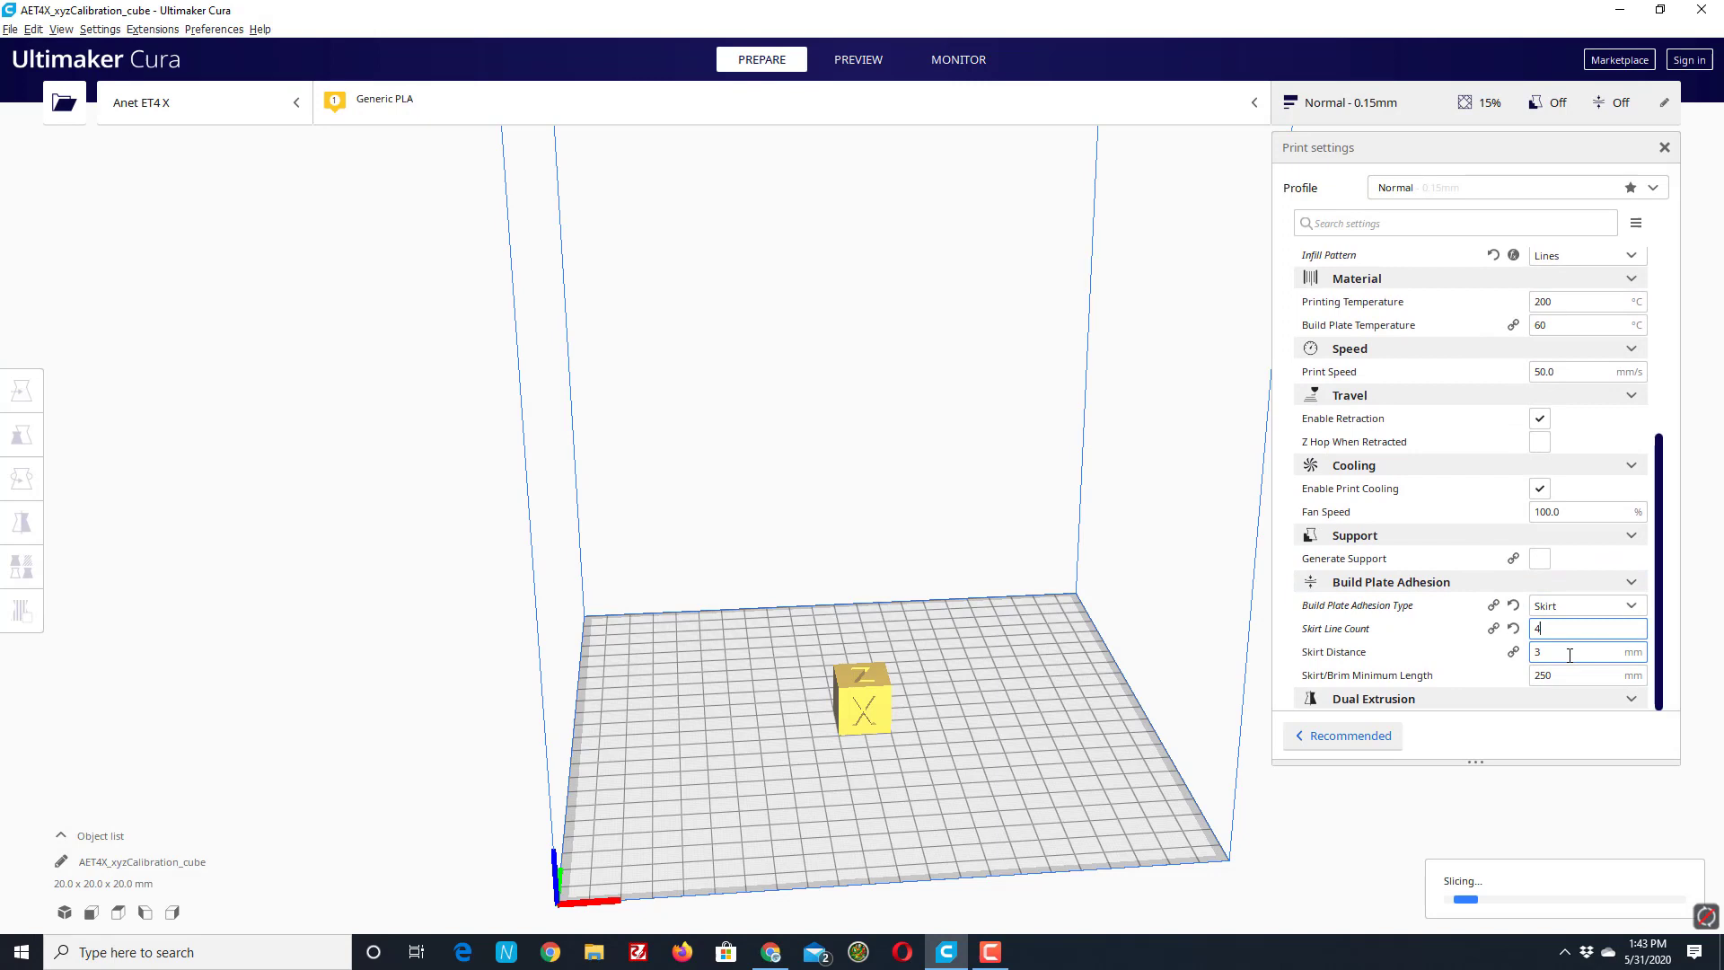
type("10")
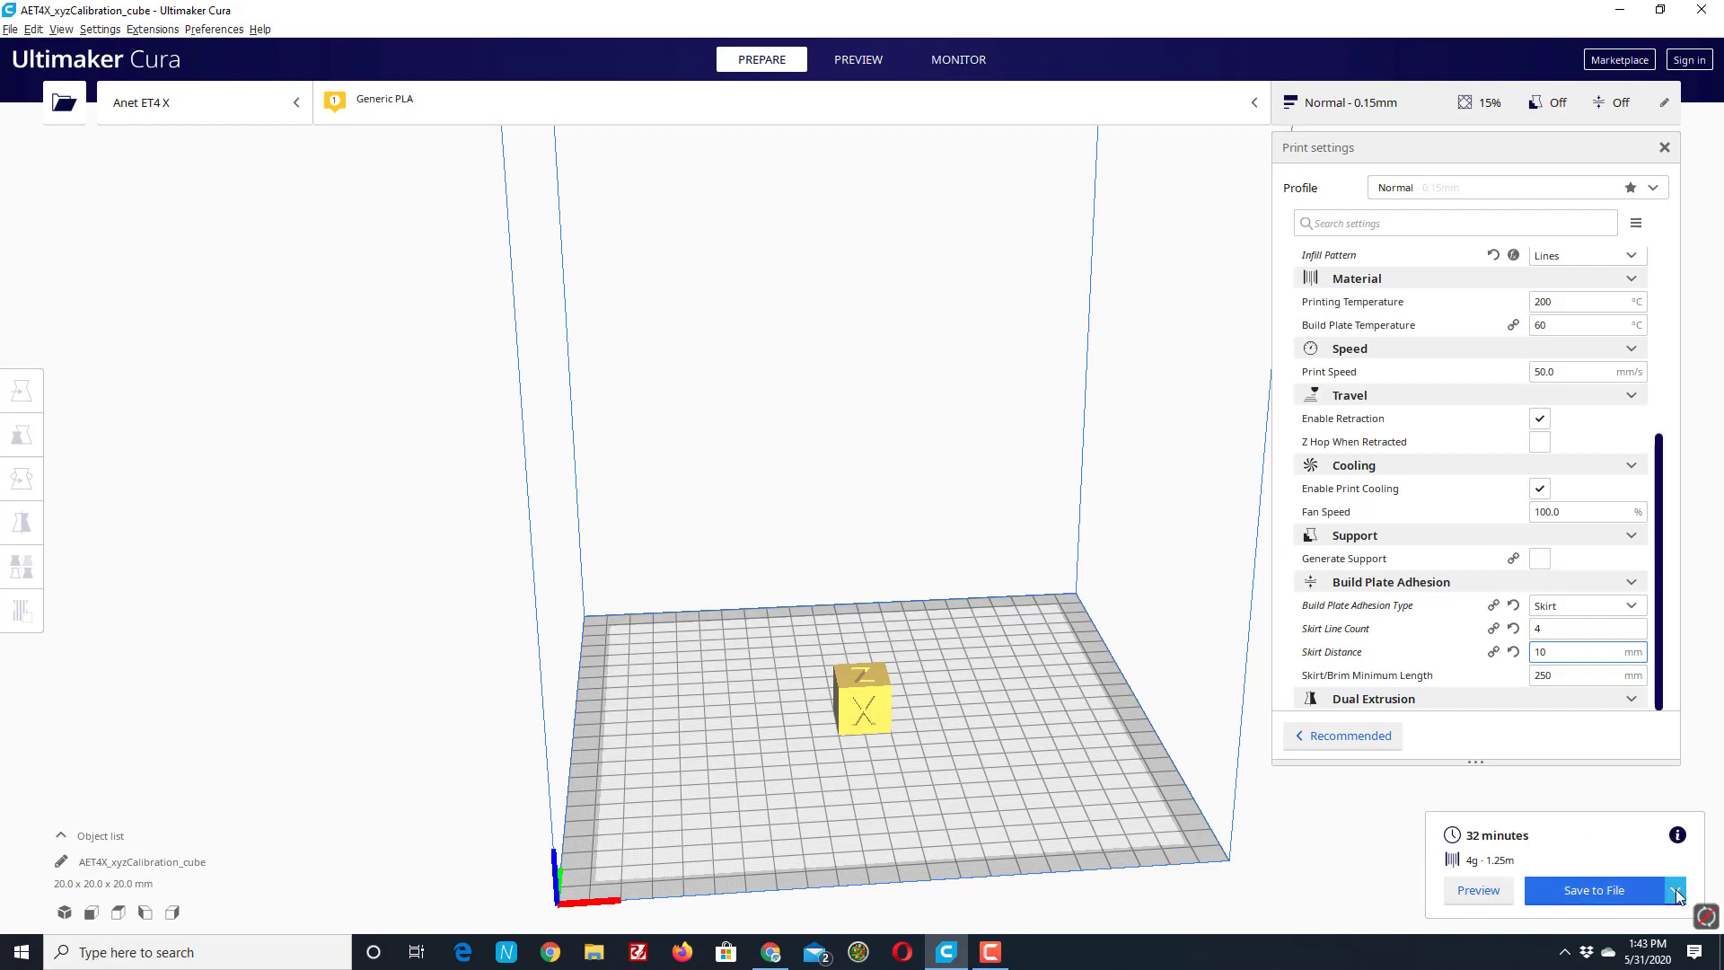
left_click(1676, 891)
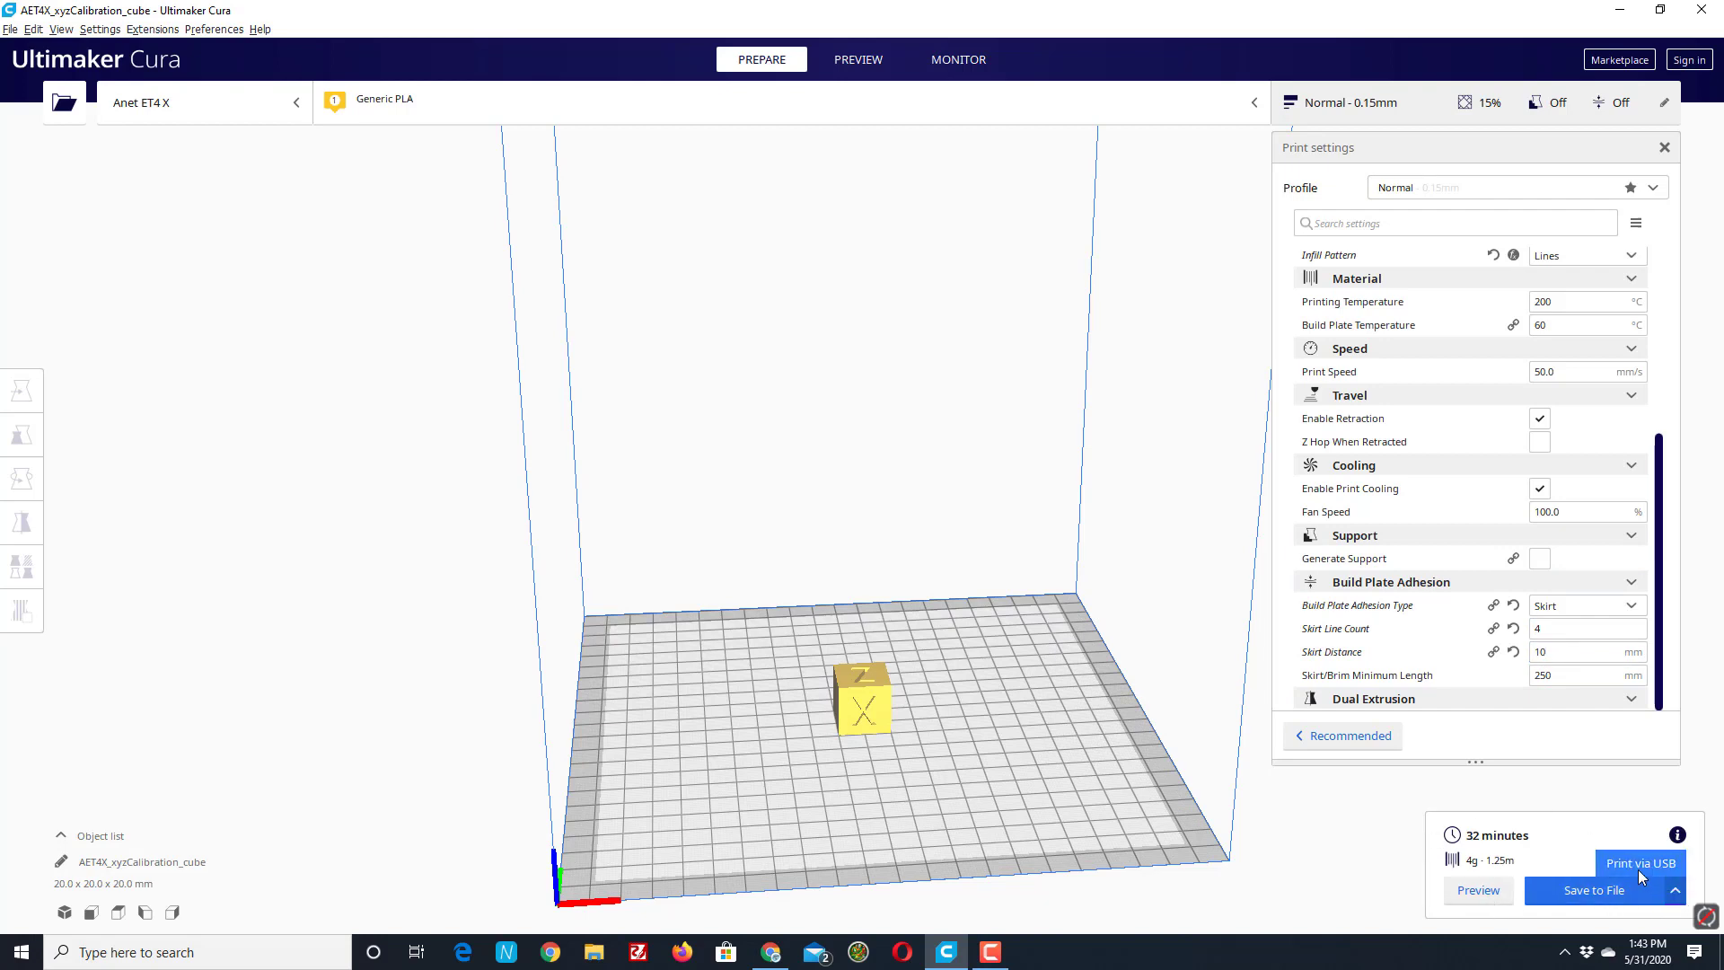